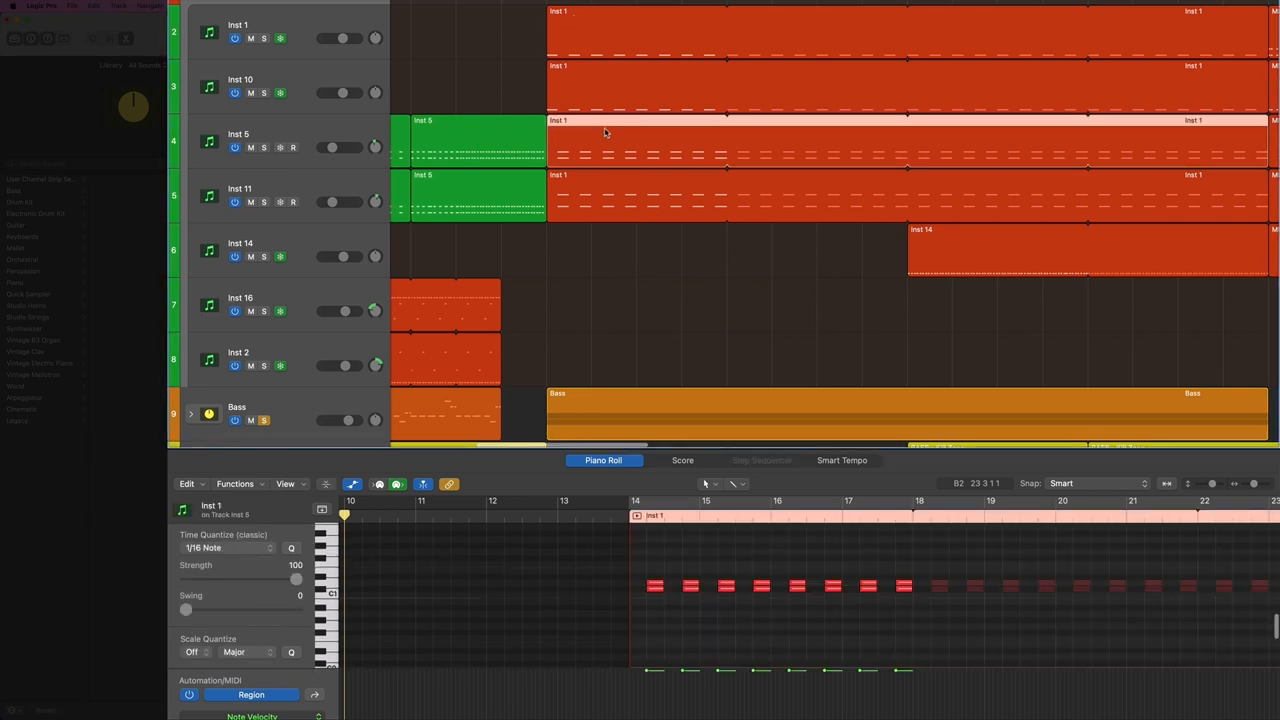
mouse_move(512, 42)
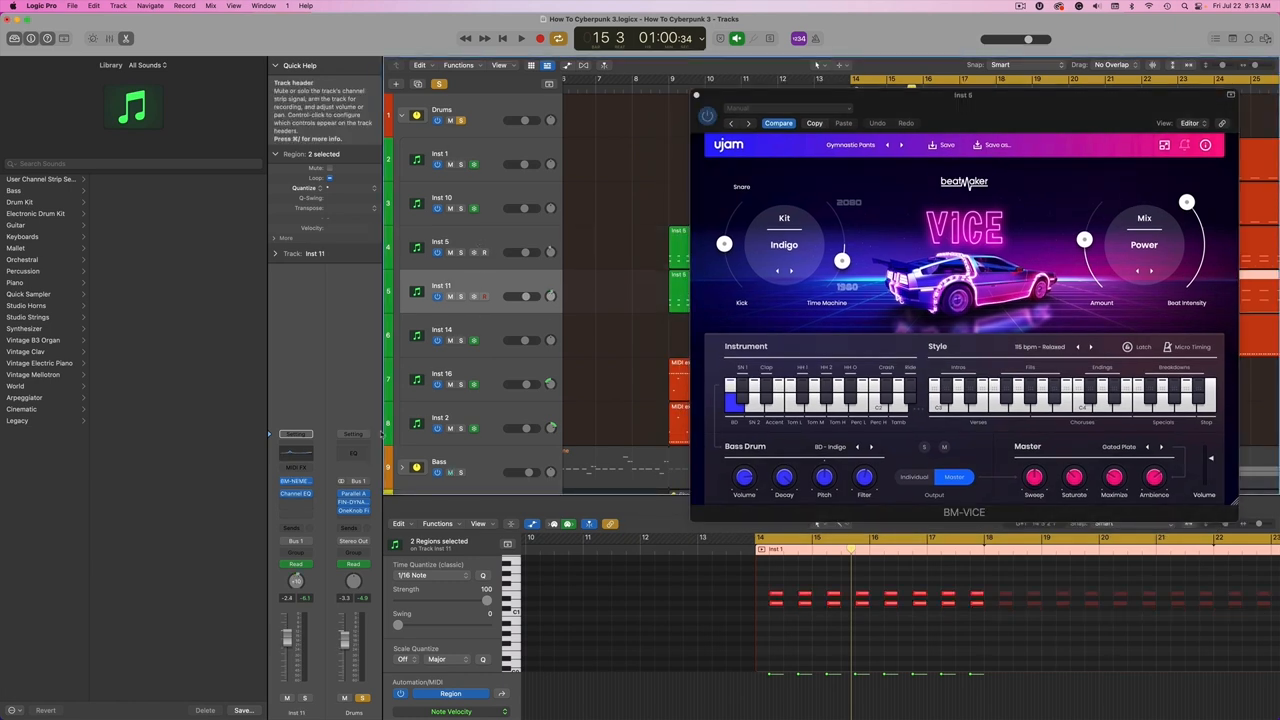
mouse_move(656, 156)
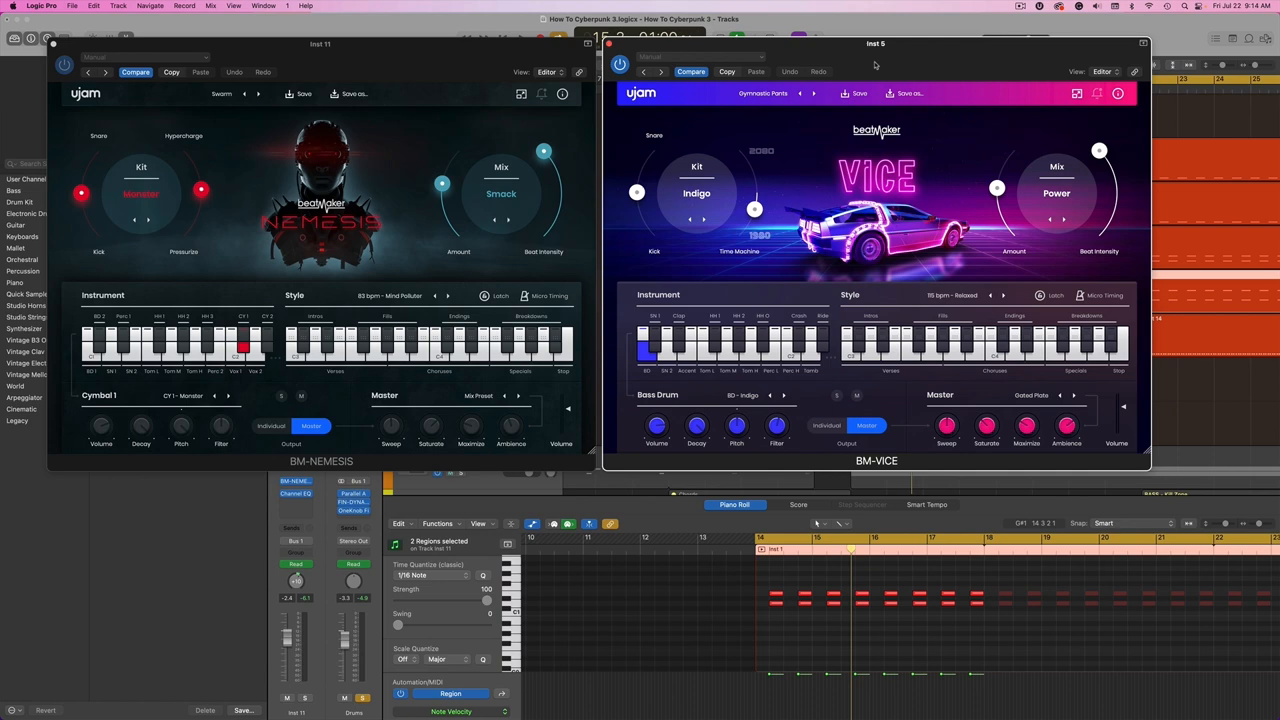
Move the Vice instrument window down away from the menu bar.
left_click_drag(876, 44, 960, 368)
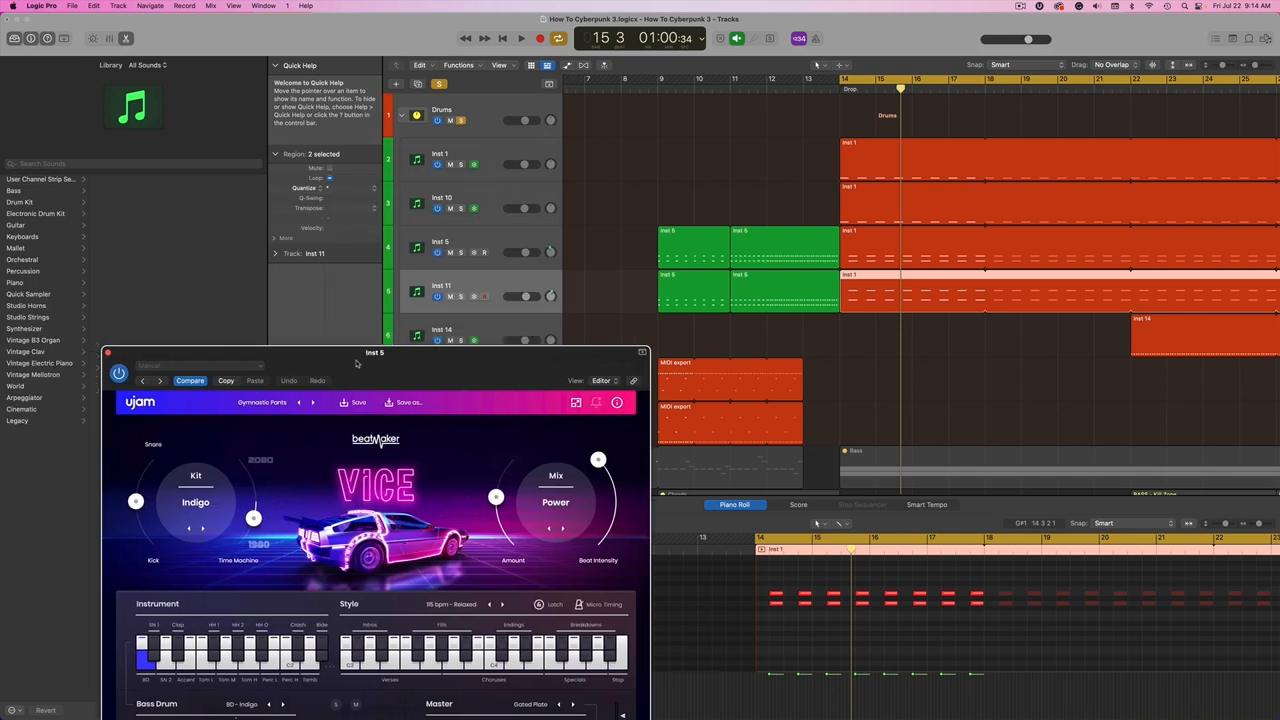
Nudge the Vice kit's master ambience, move its window over the library, then close it.
left_click_drag(374, 352, 368, 376)
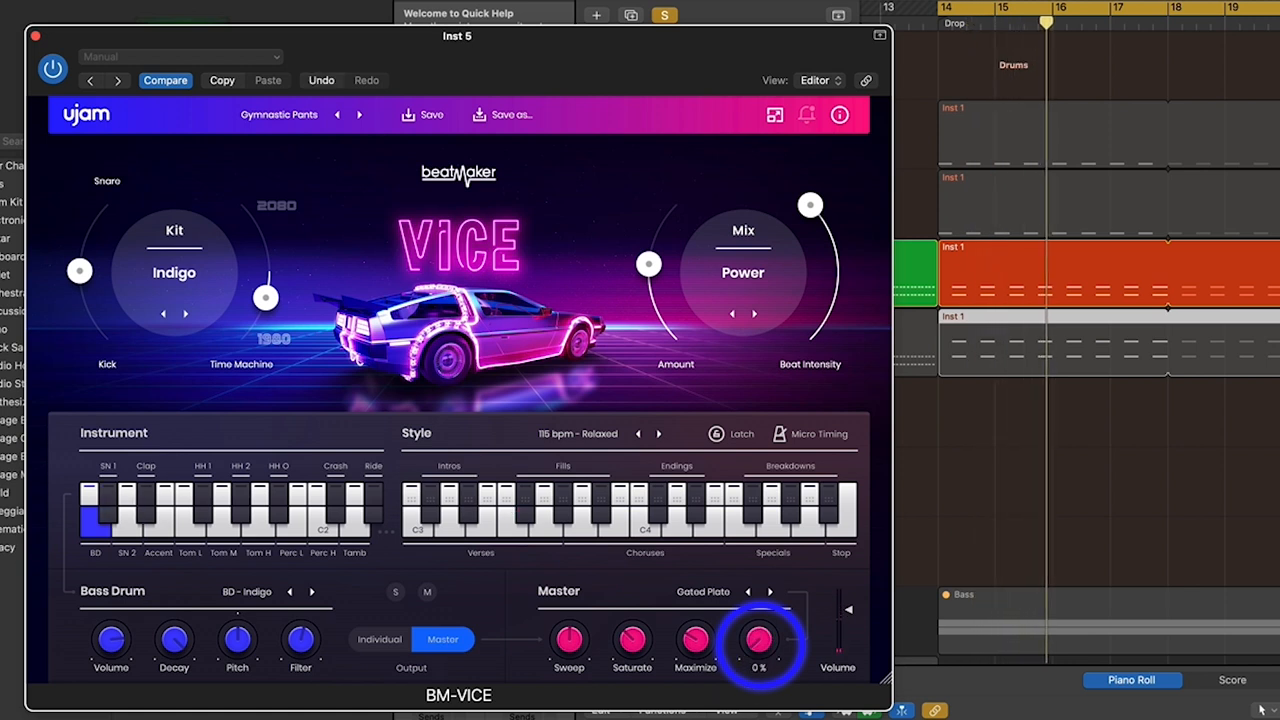
left_click_drag(758, 640, 758, 616)
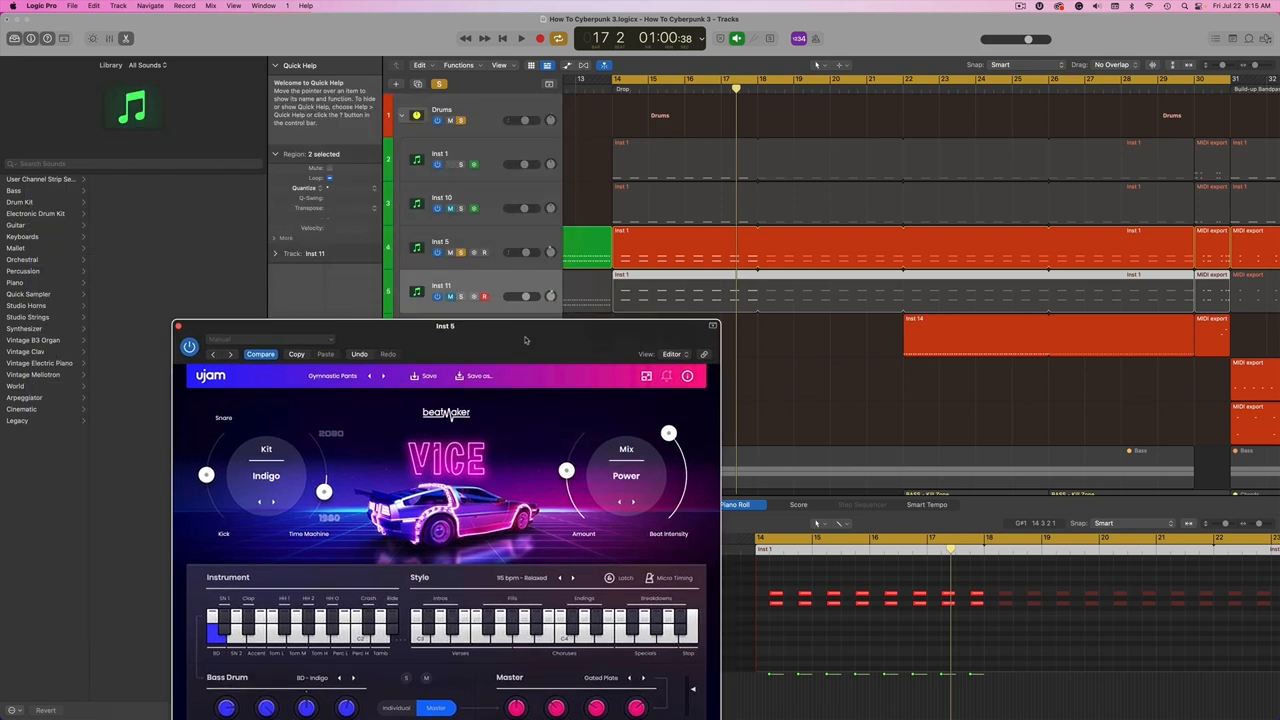
left_click_drag(444, 326, 328, 104)
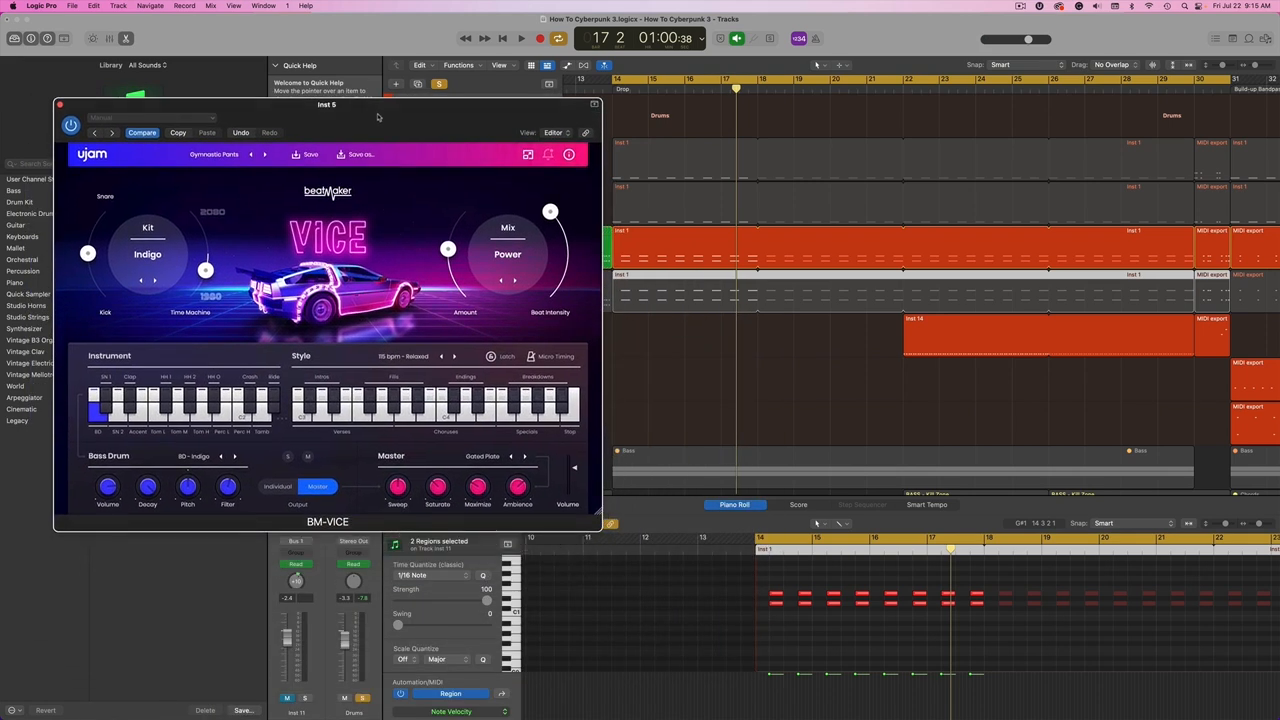
mouse_move(444, 132)
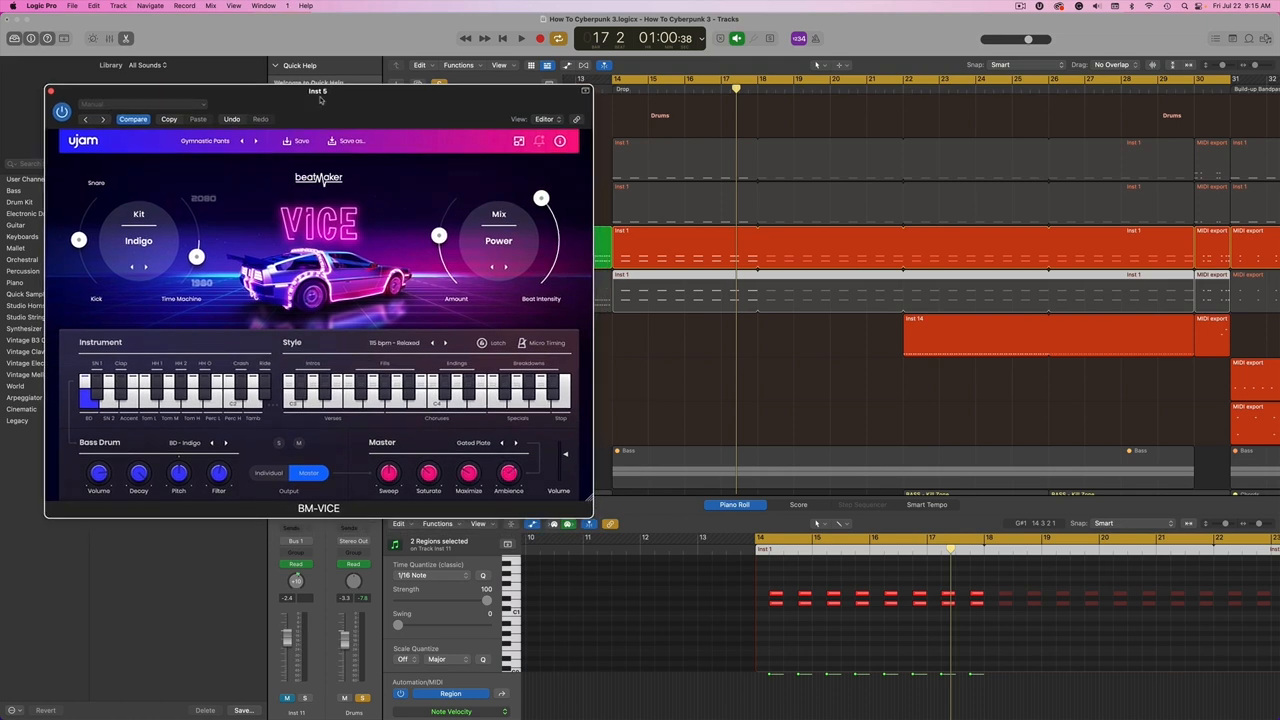
left_click_drag(320, 92, 344, 82)
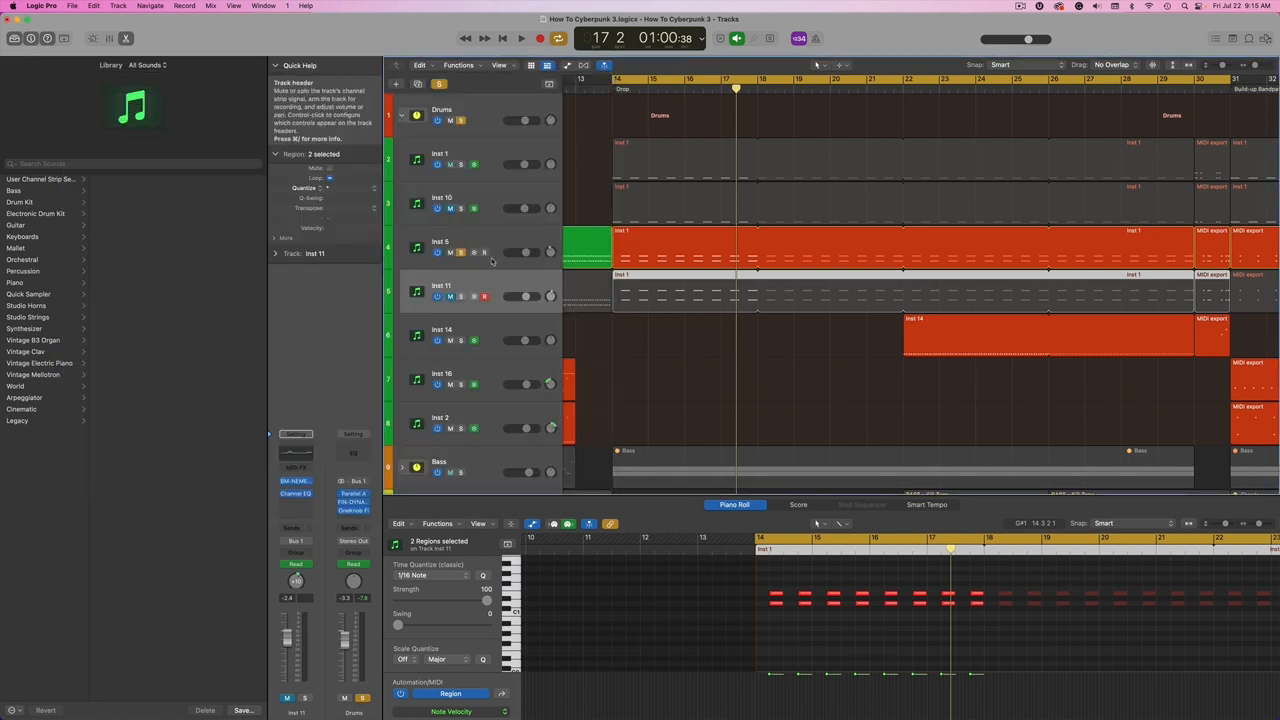
mouse_move(484, 252)
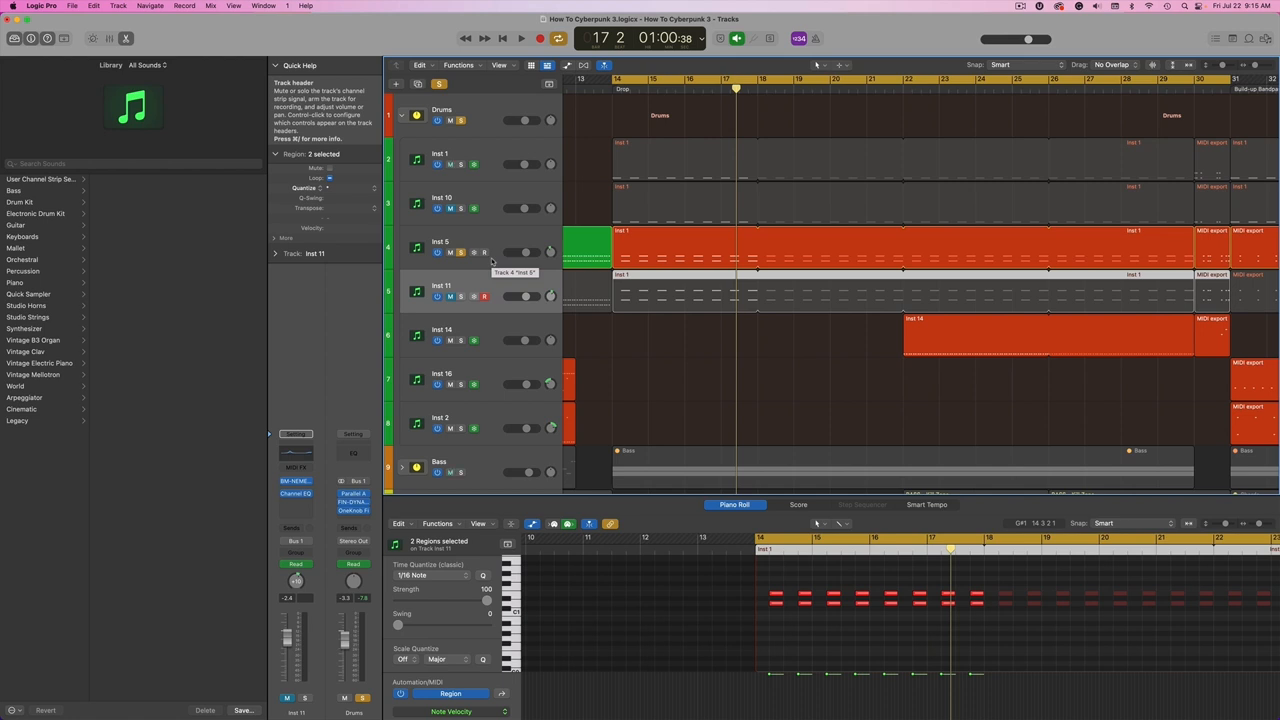
mouse_move(440, 290)
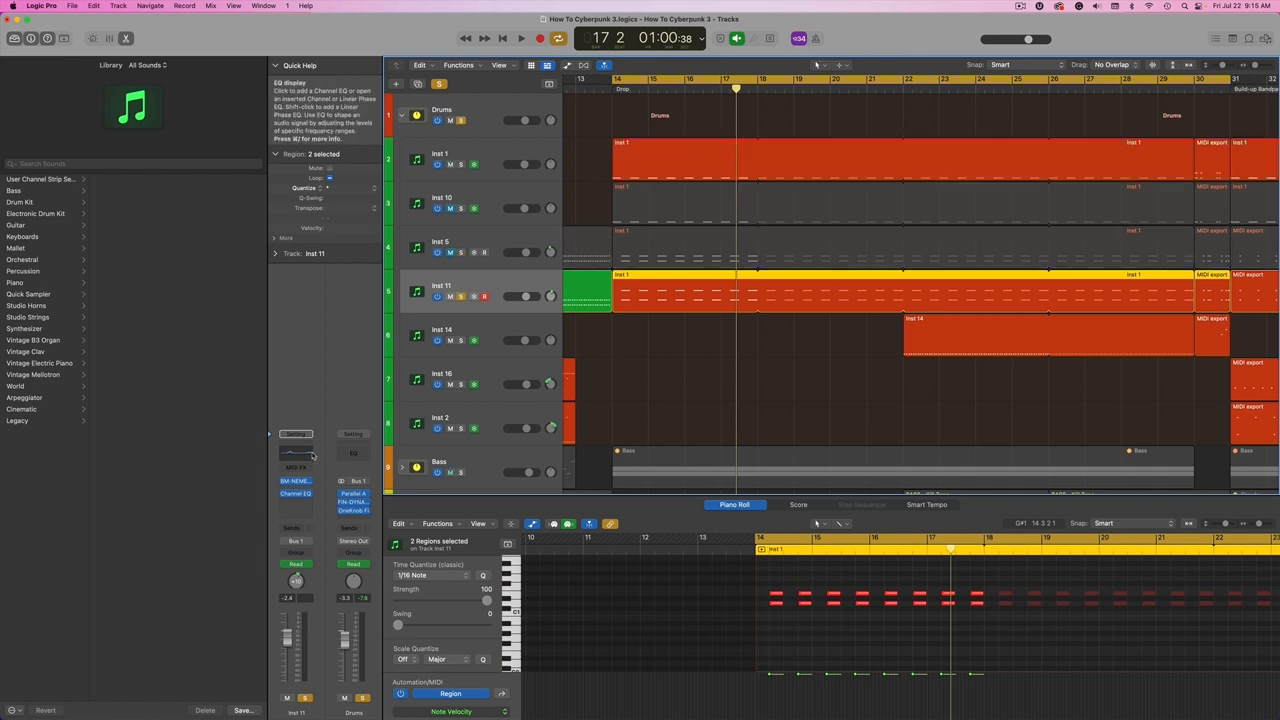
left_click(296, 480)
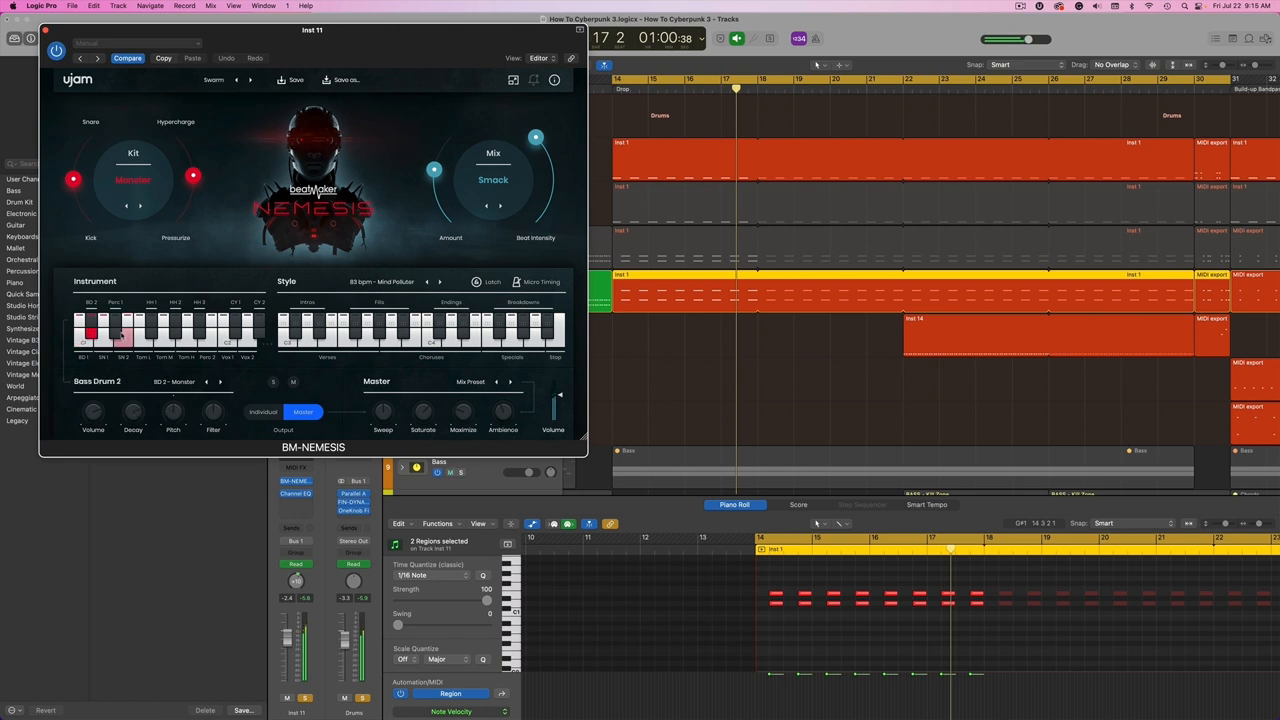
left_click(200, 330)
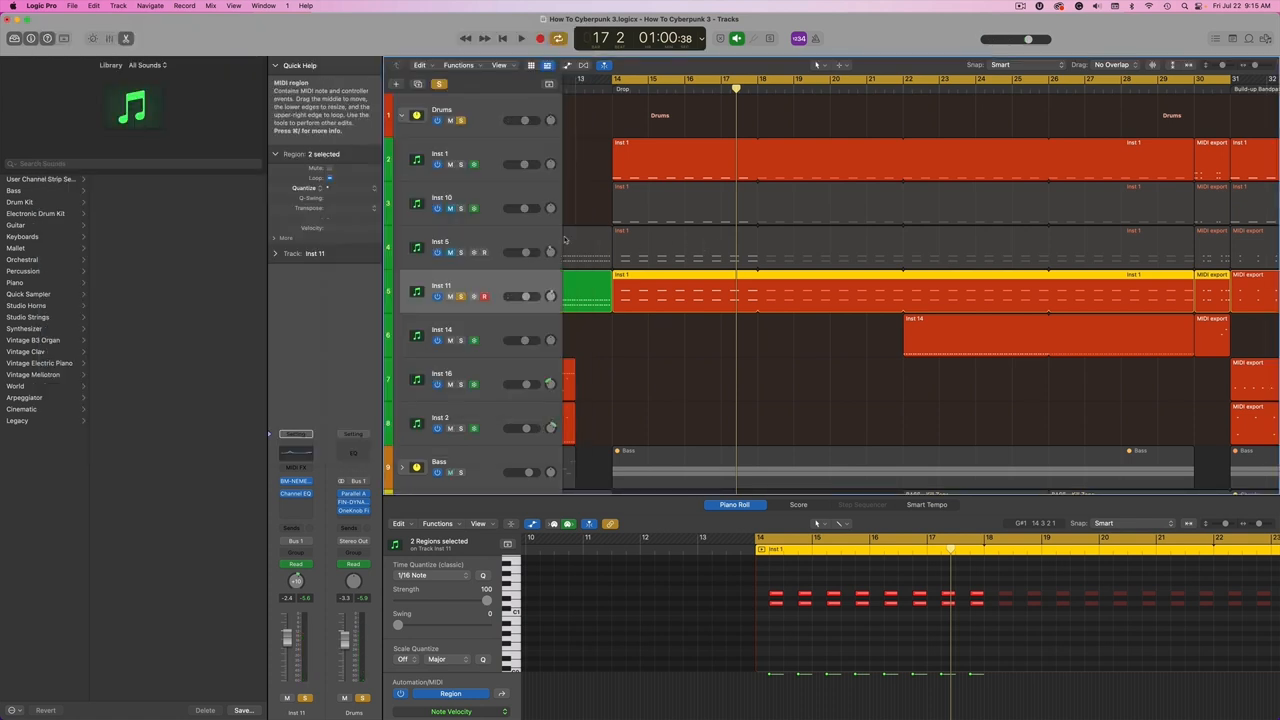
Select Inst 1 and play the drums from bar 15, then select another track and restart playback.
left_click(448, 208)
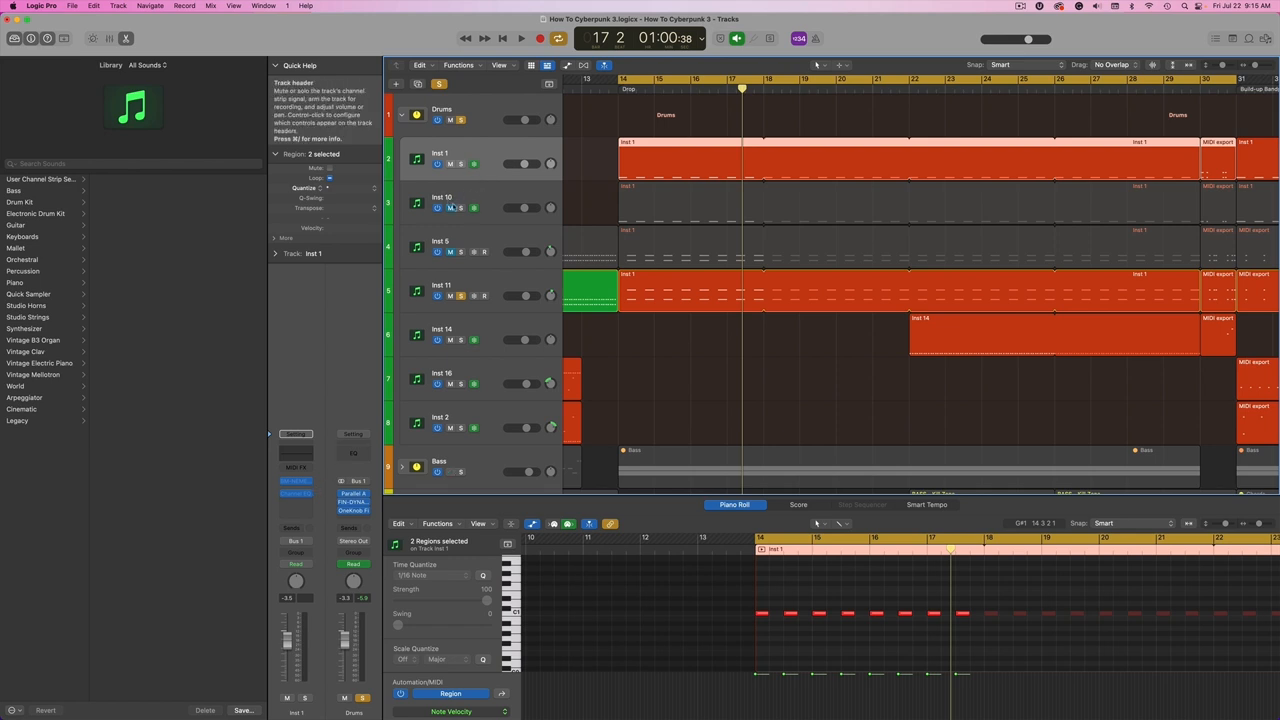
left_click(520, 38)
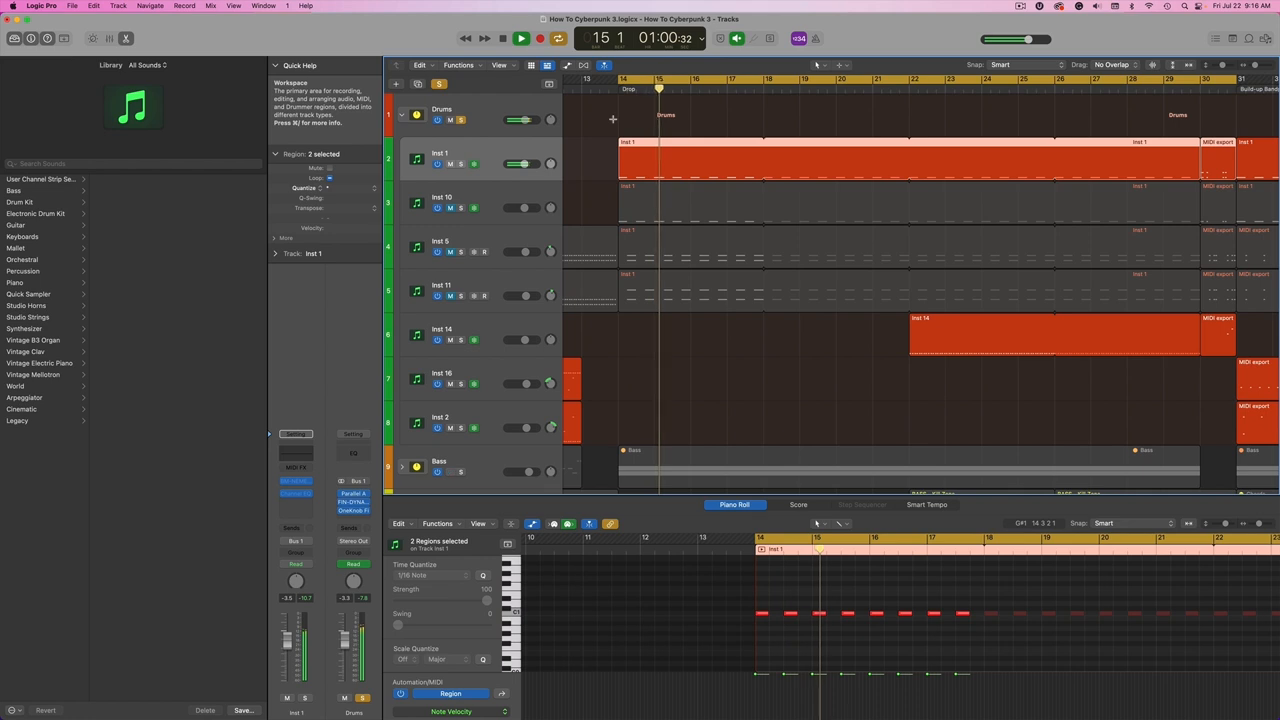
left_click(502, 38)
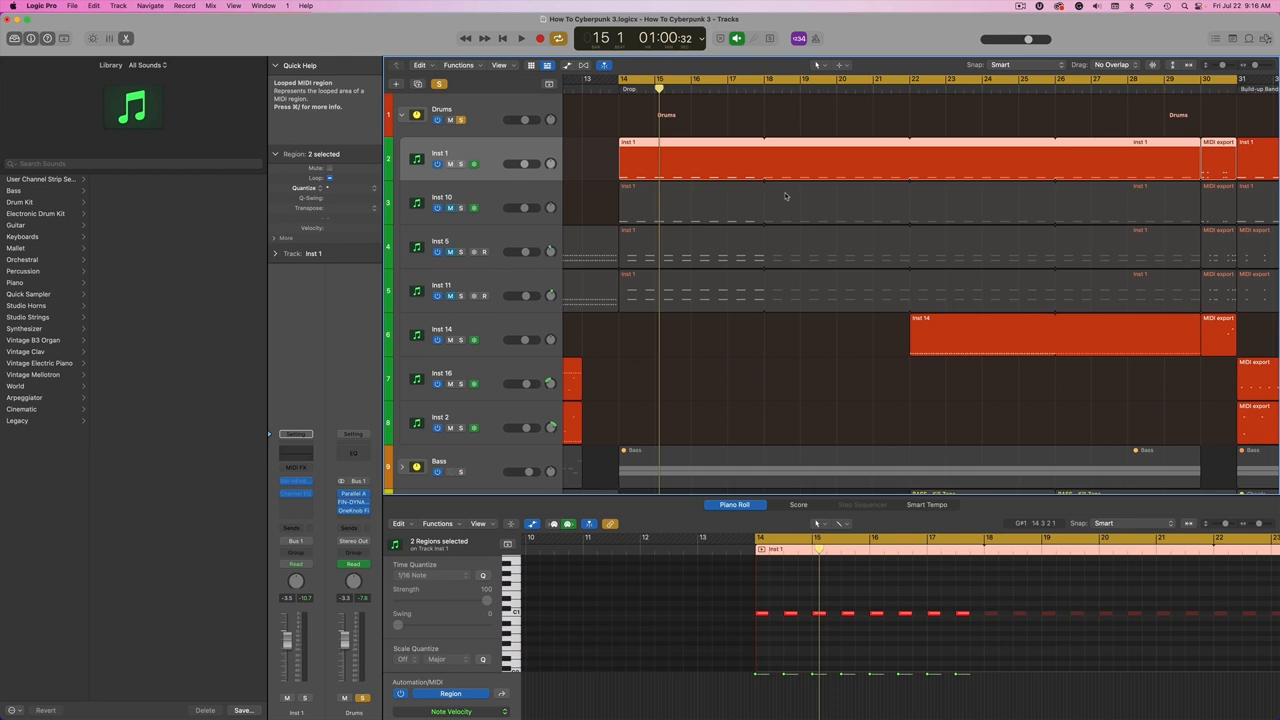
left_click(448, 472)
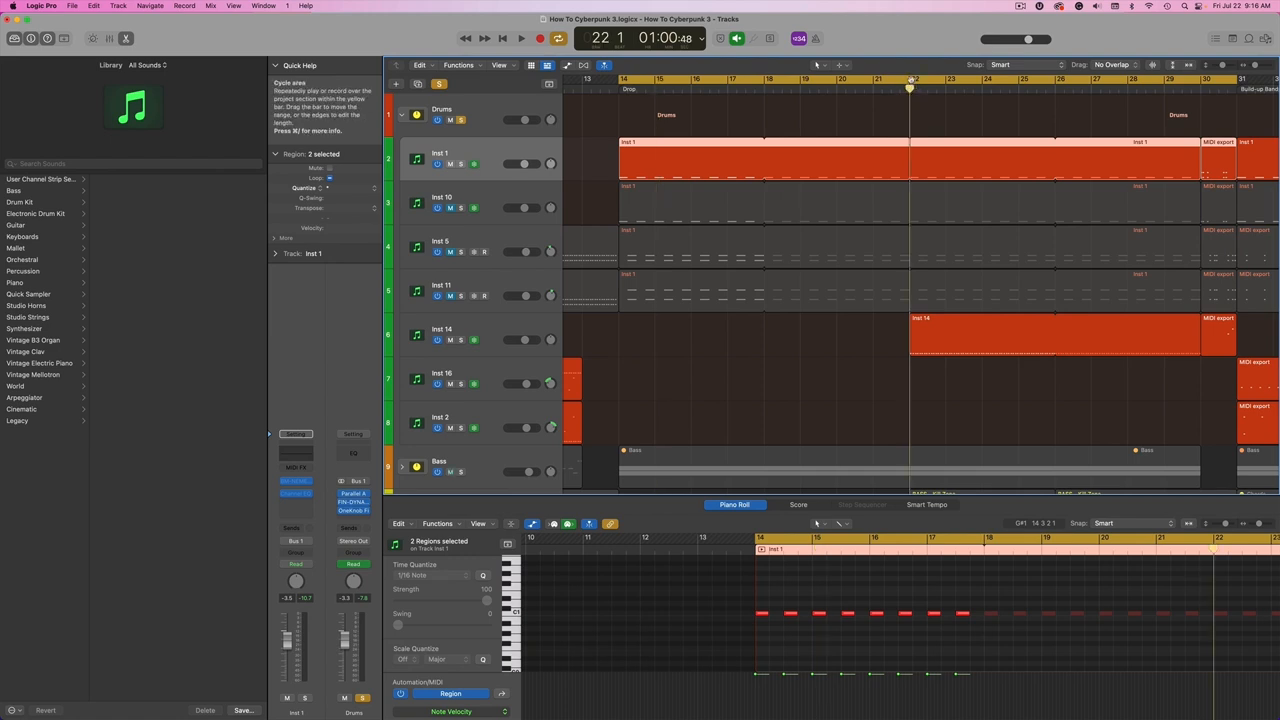
left_click(520, 38)
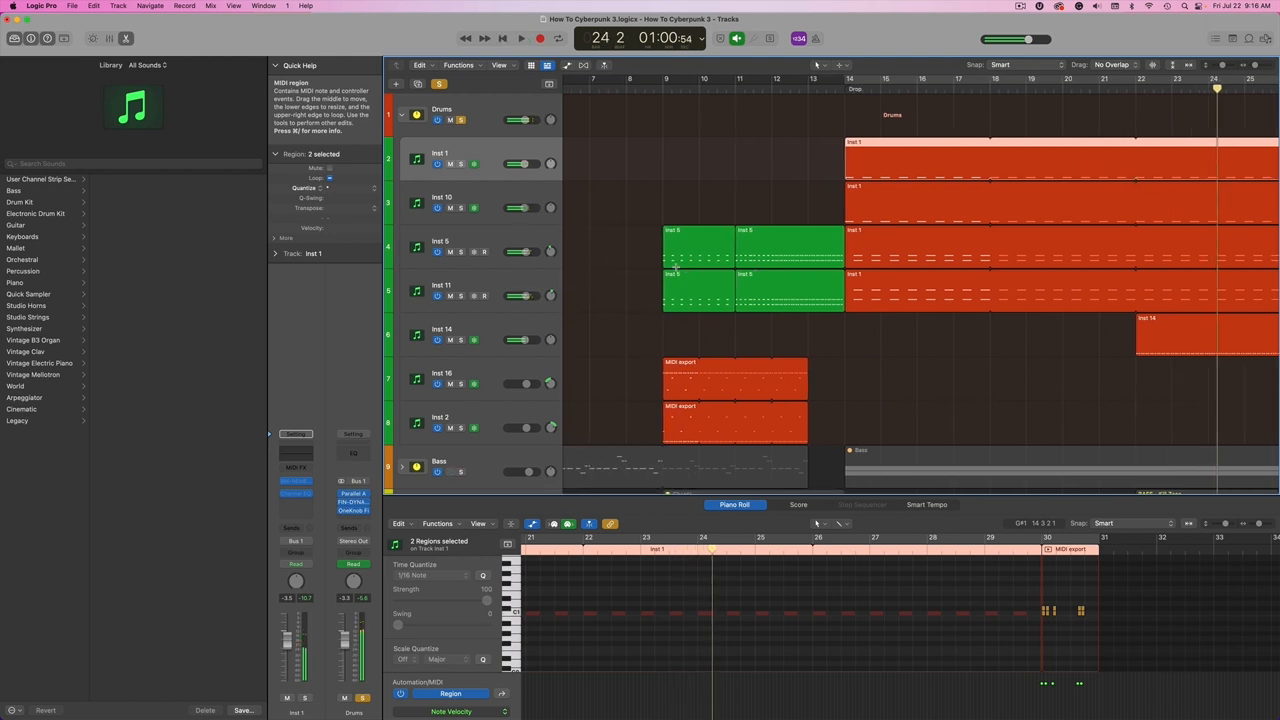
scroll("down", 3)
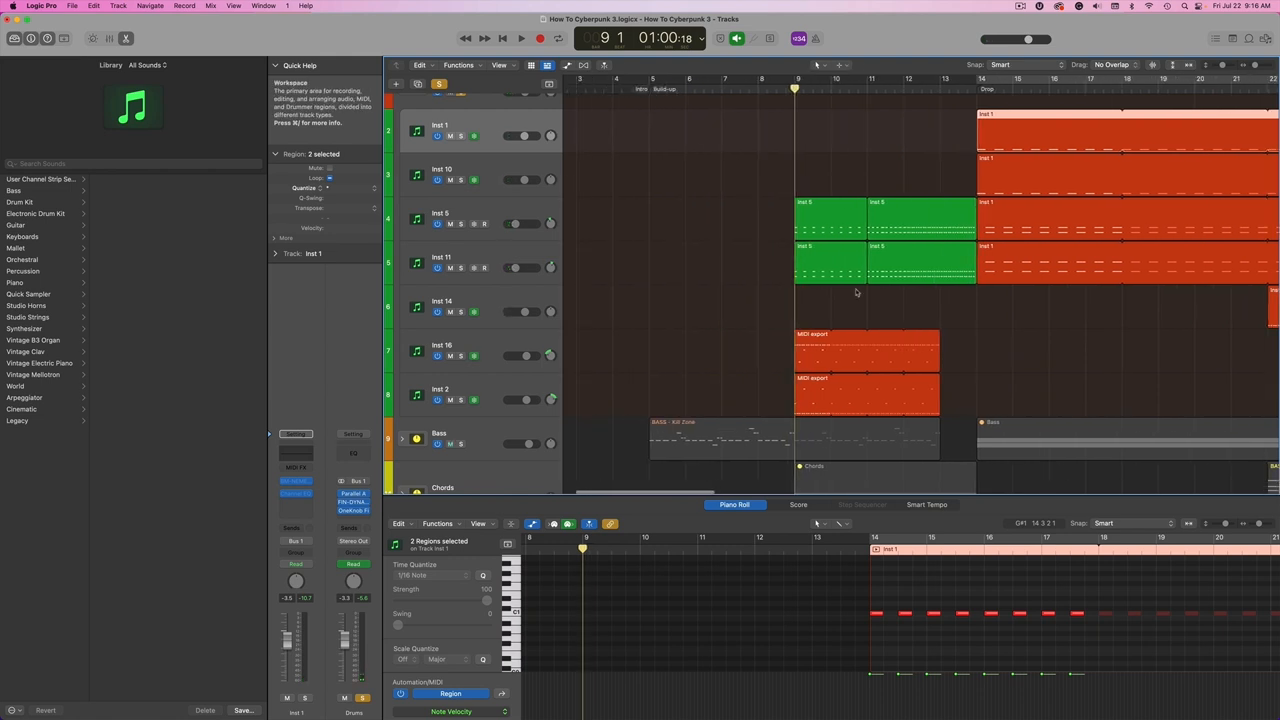
mouse_move(836, 364)
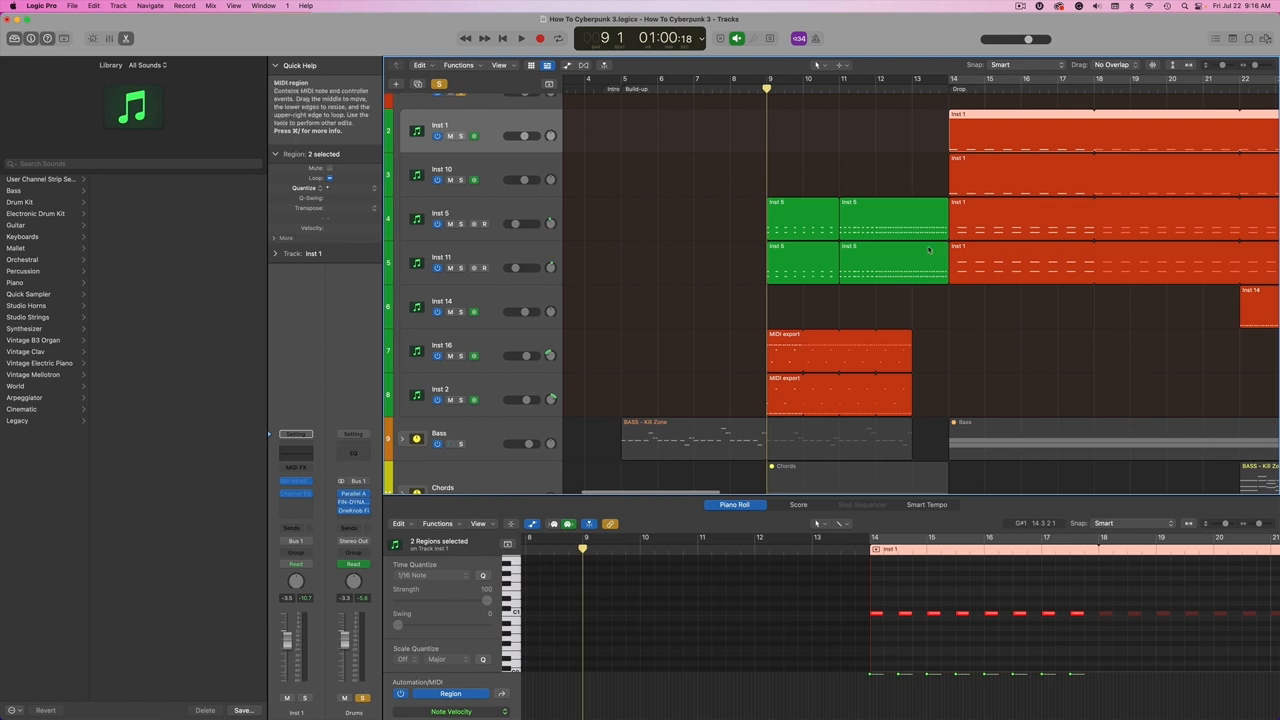
left_click(520, 38)
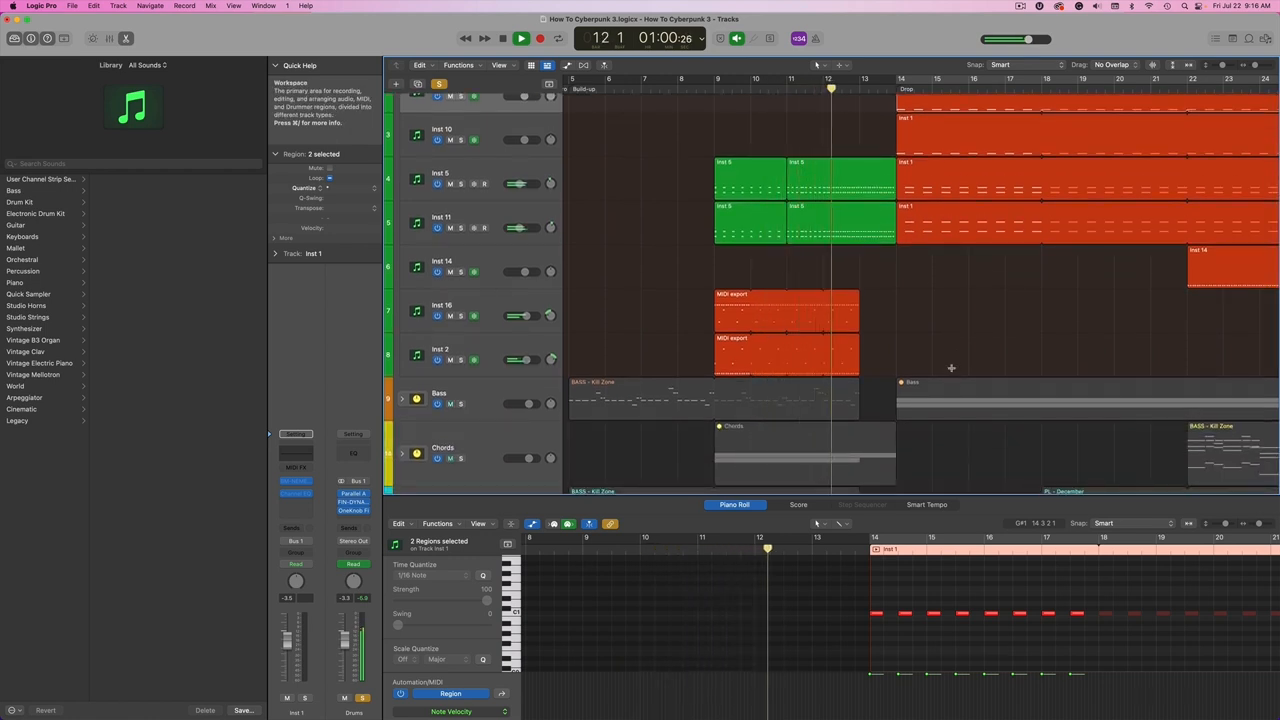
left_click(520, 38)
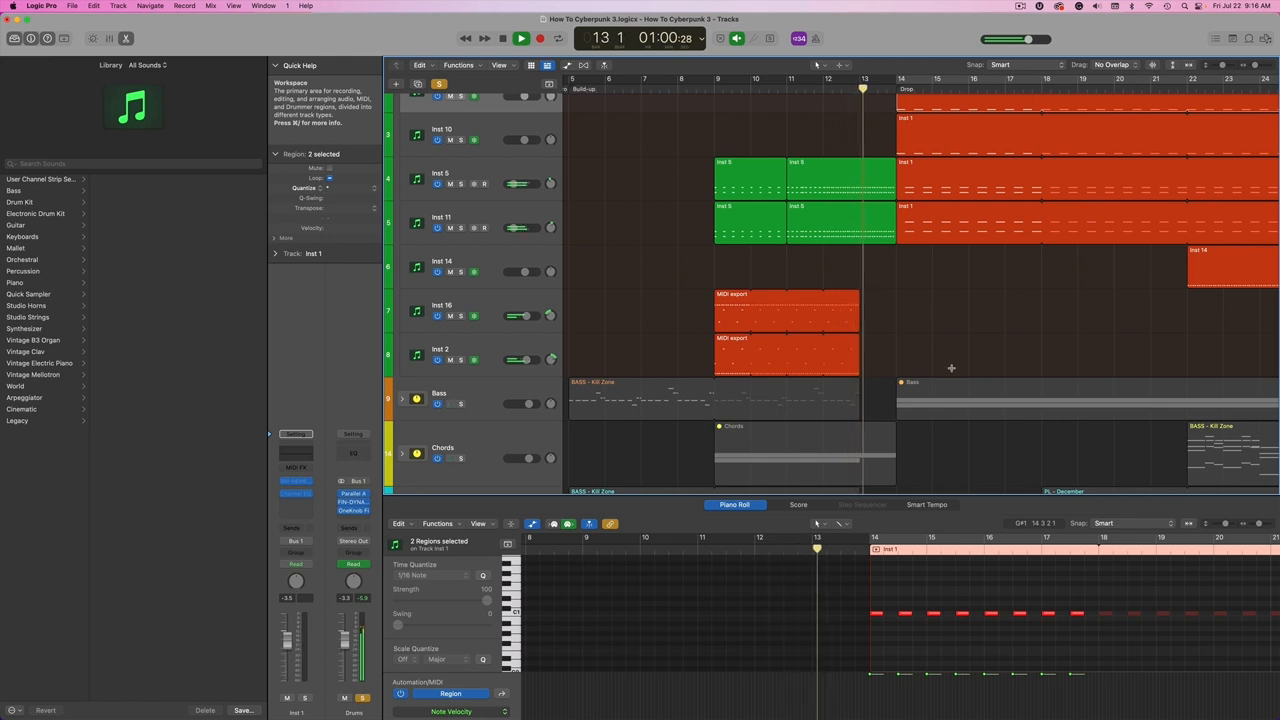
left_click(520, 38)
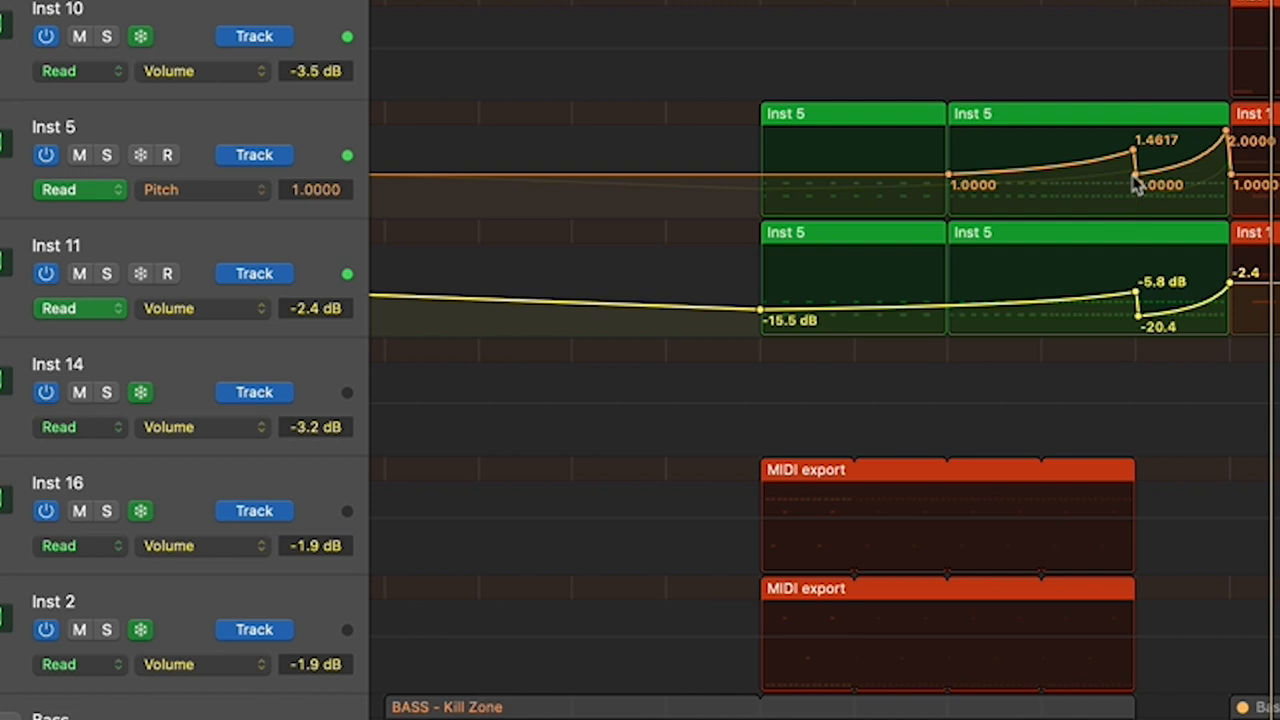
mouse_move(1228, 148)
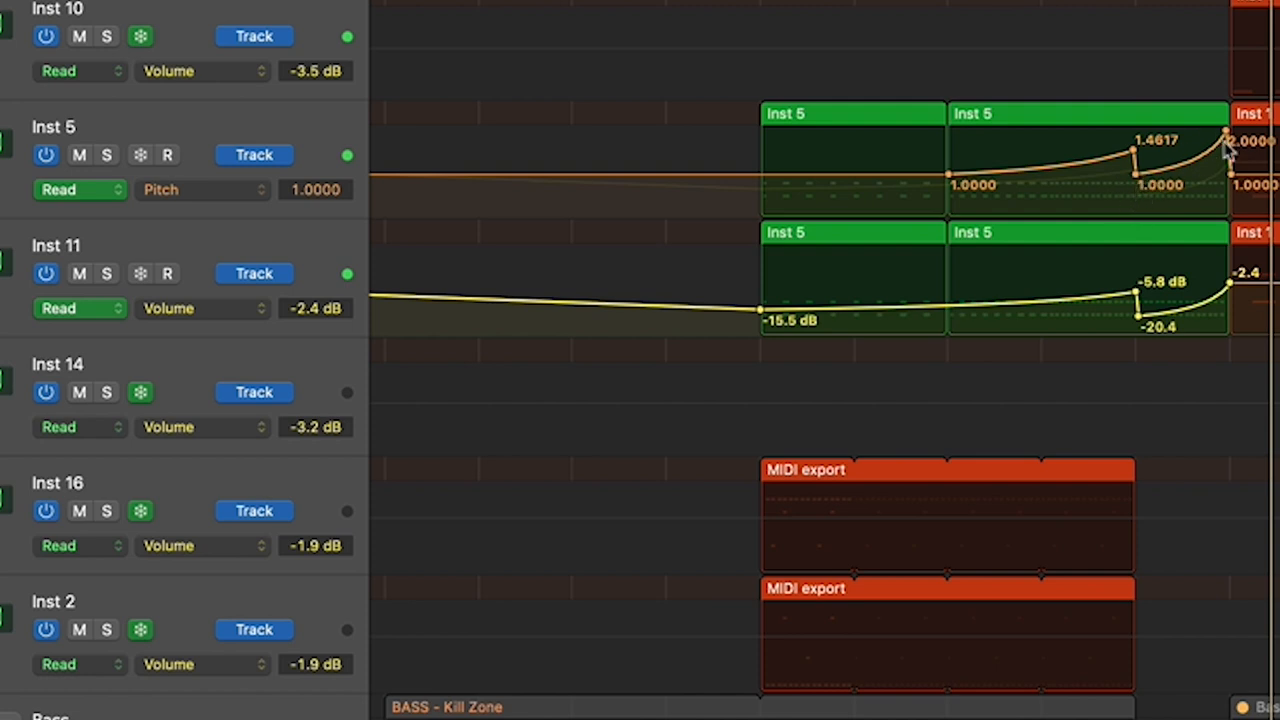
mouse_move(1040, 218)
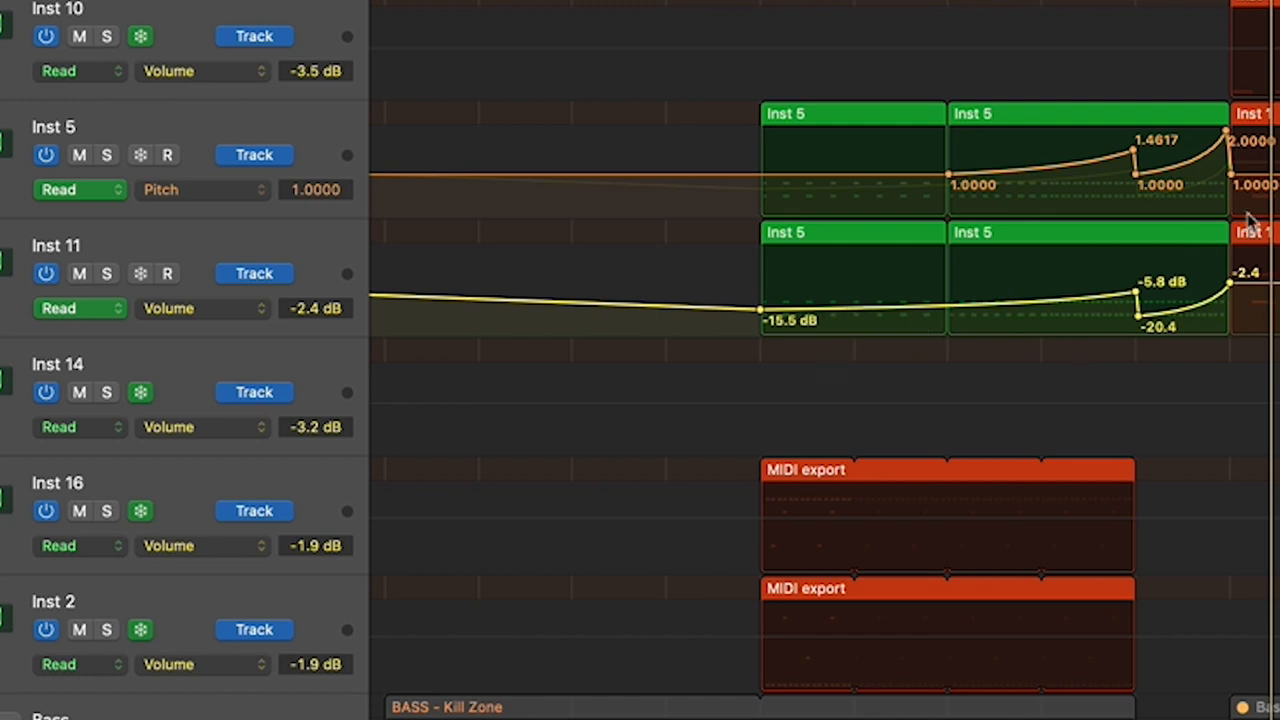
mouse_move(1252, 222)
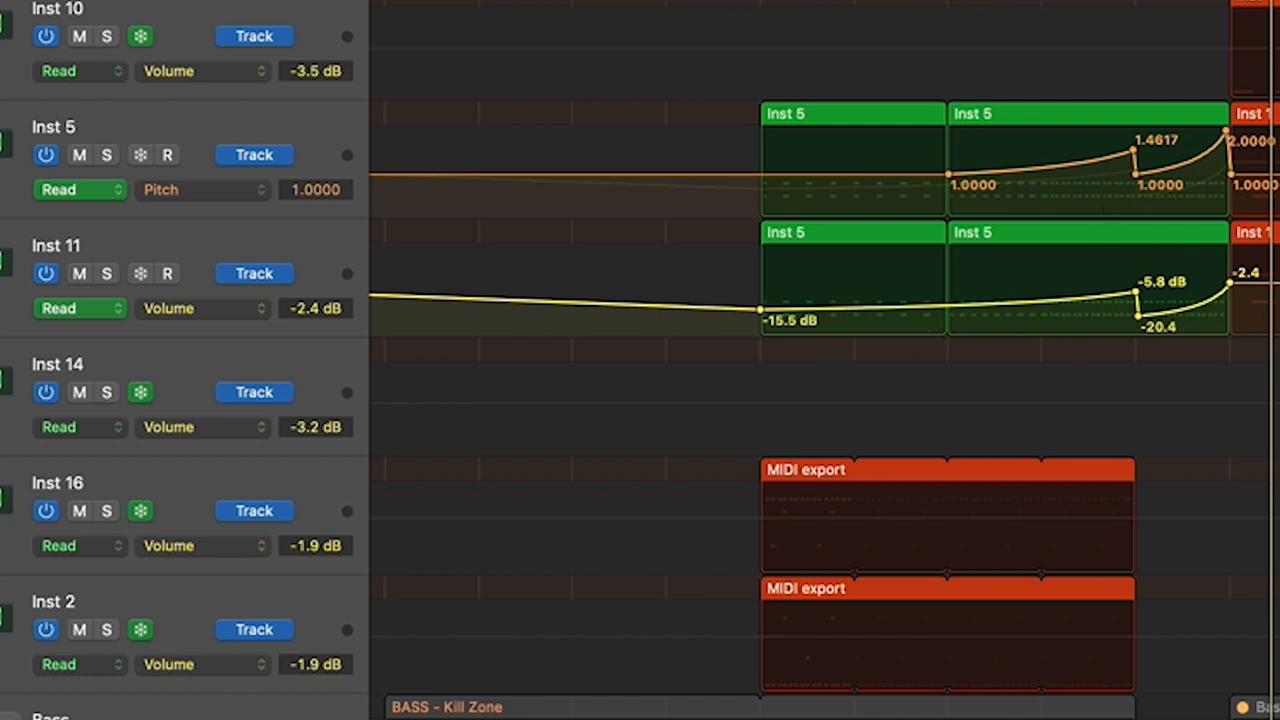
mouse_move(838, 432)
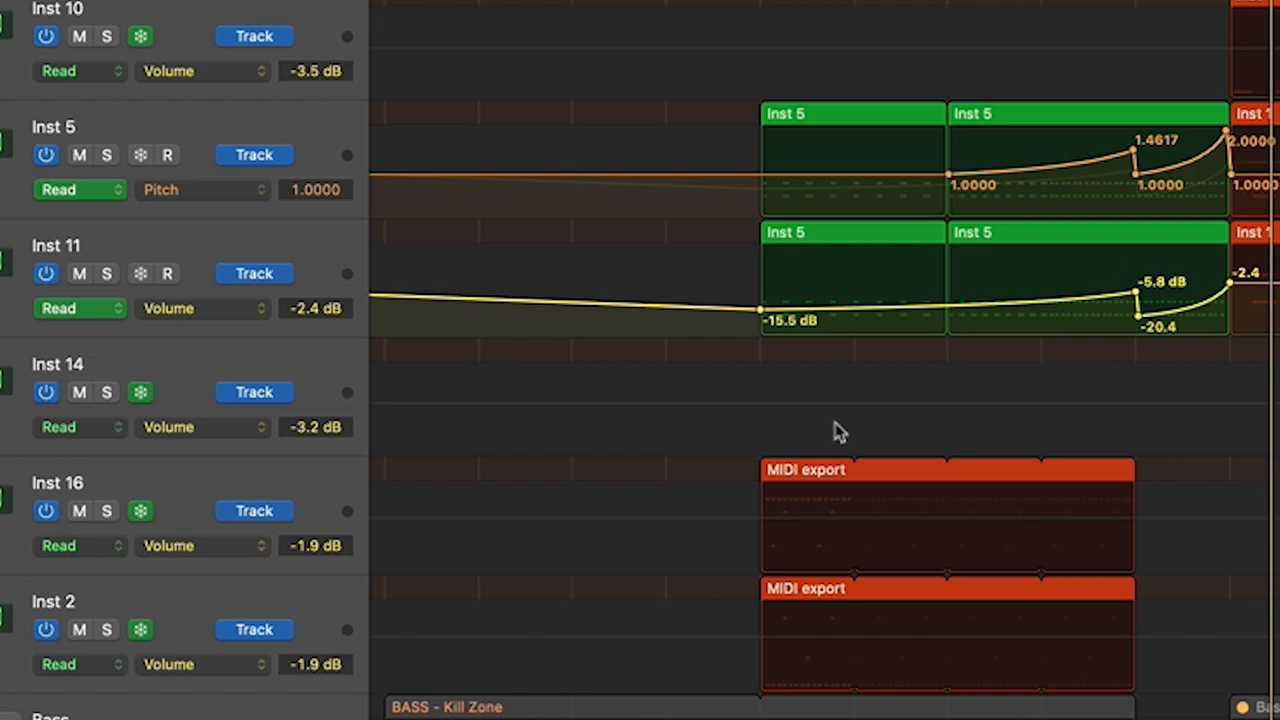
scroll("down", 3)
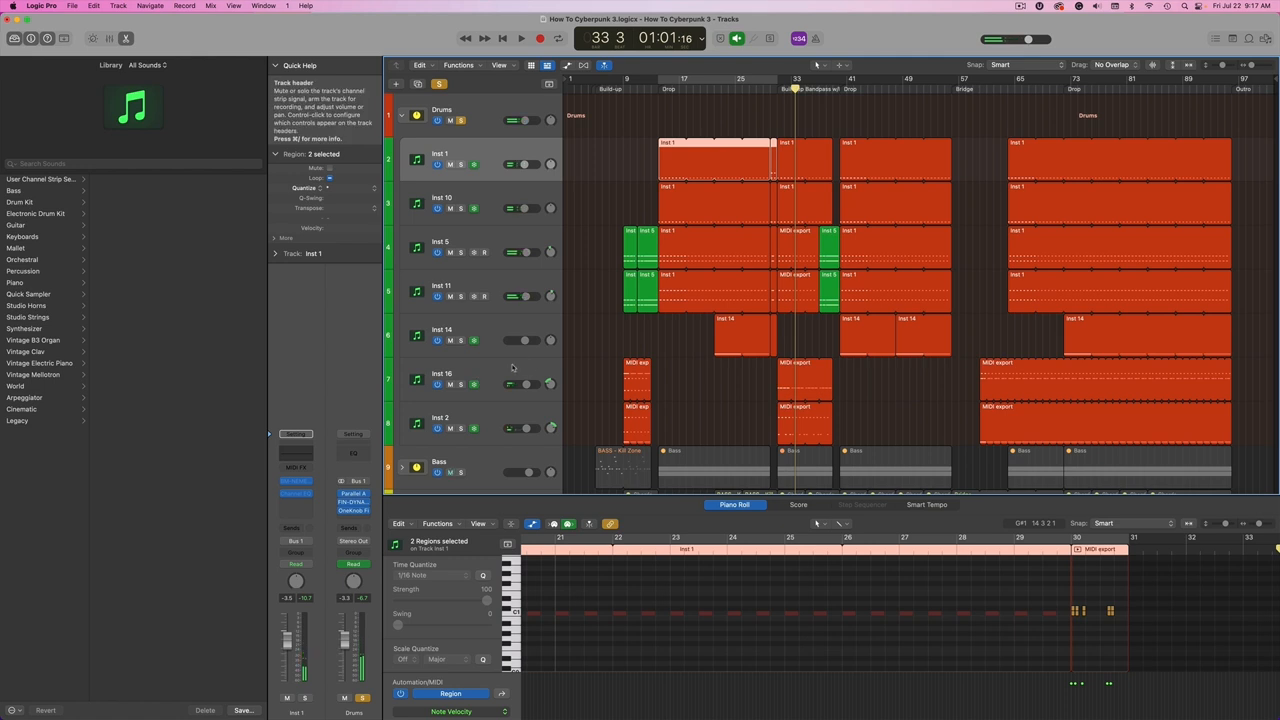
Select the Drums track area and toggle playback to compare the bypassed Dynamo finisher.
left_click(440, 418)
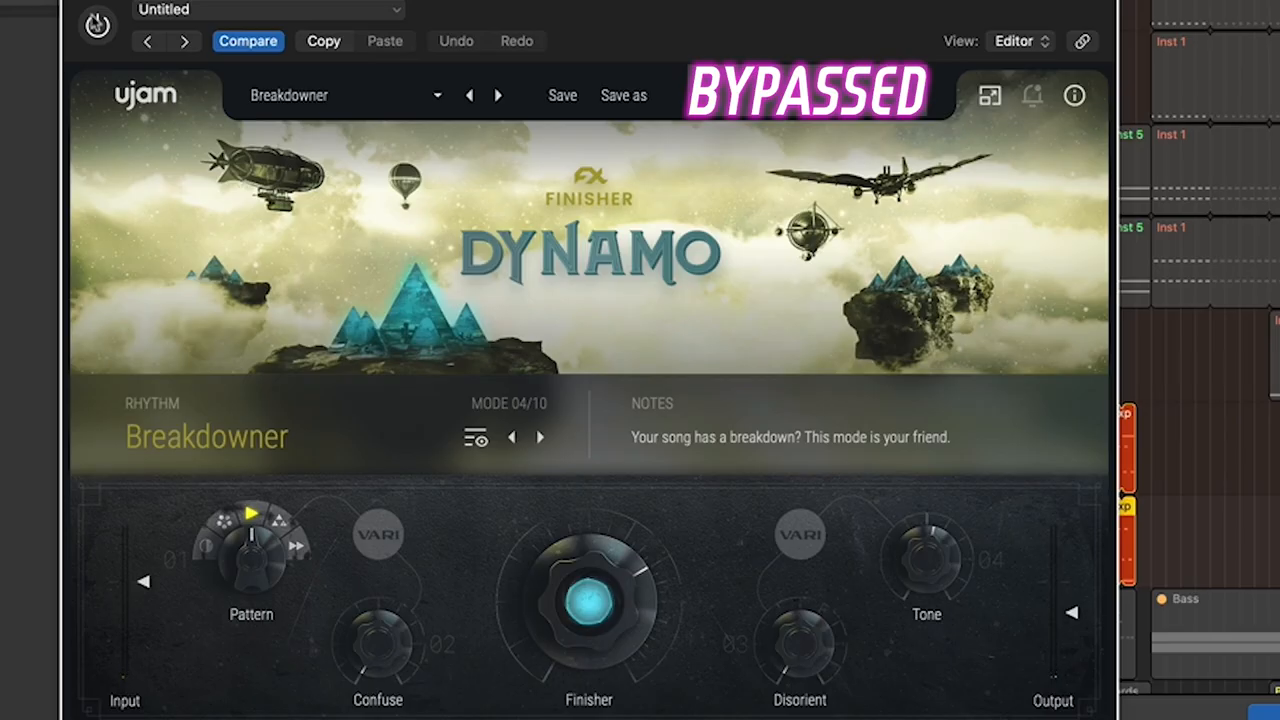
left_click(96, 26)
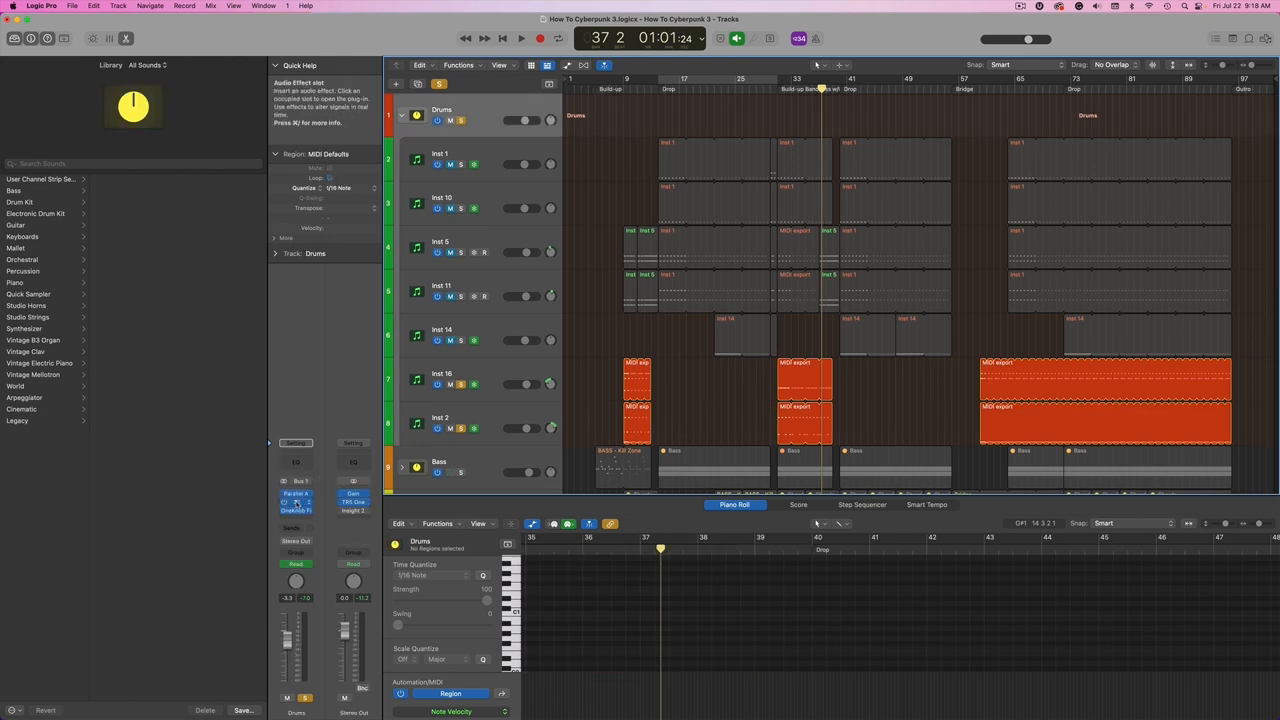
Show the Dynamo finisher on Drums in Occasionally Bold mode while playing and stopping playback.
double_click(296, 510)
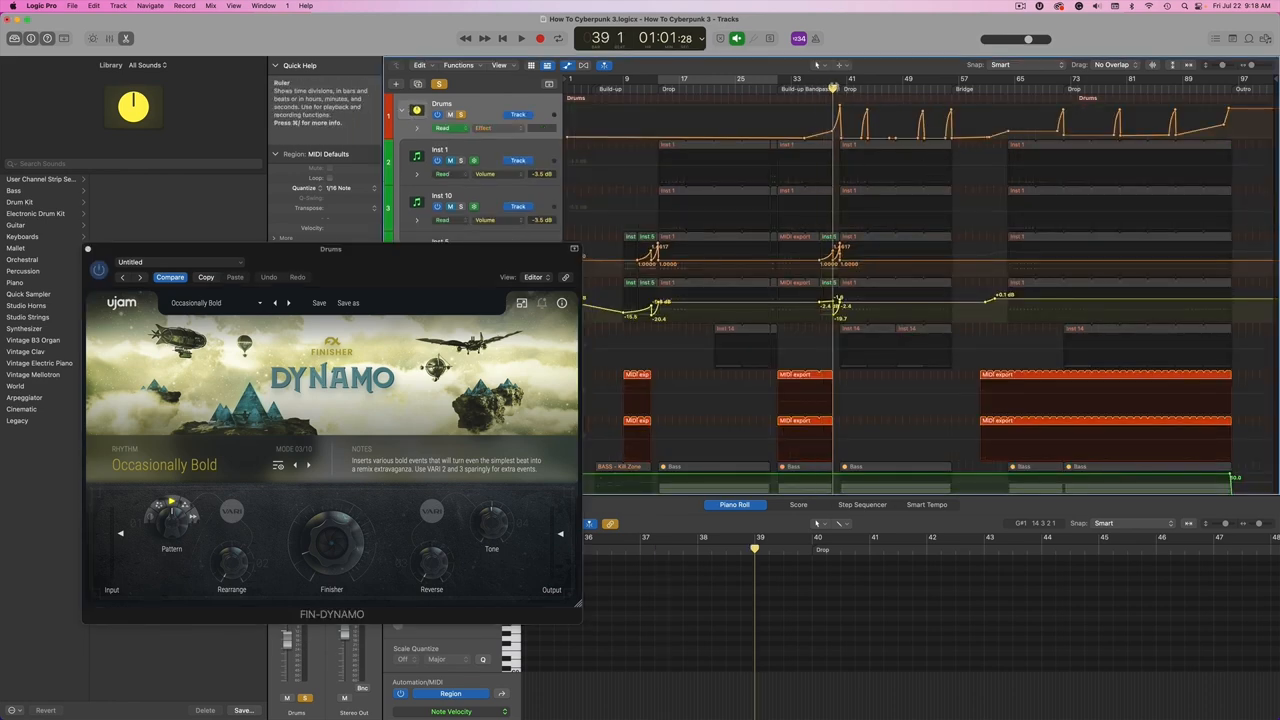
left_click(520, 38)
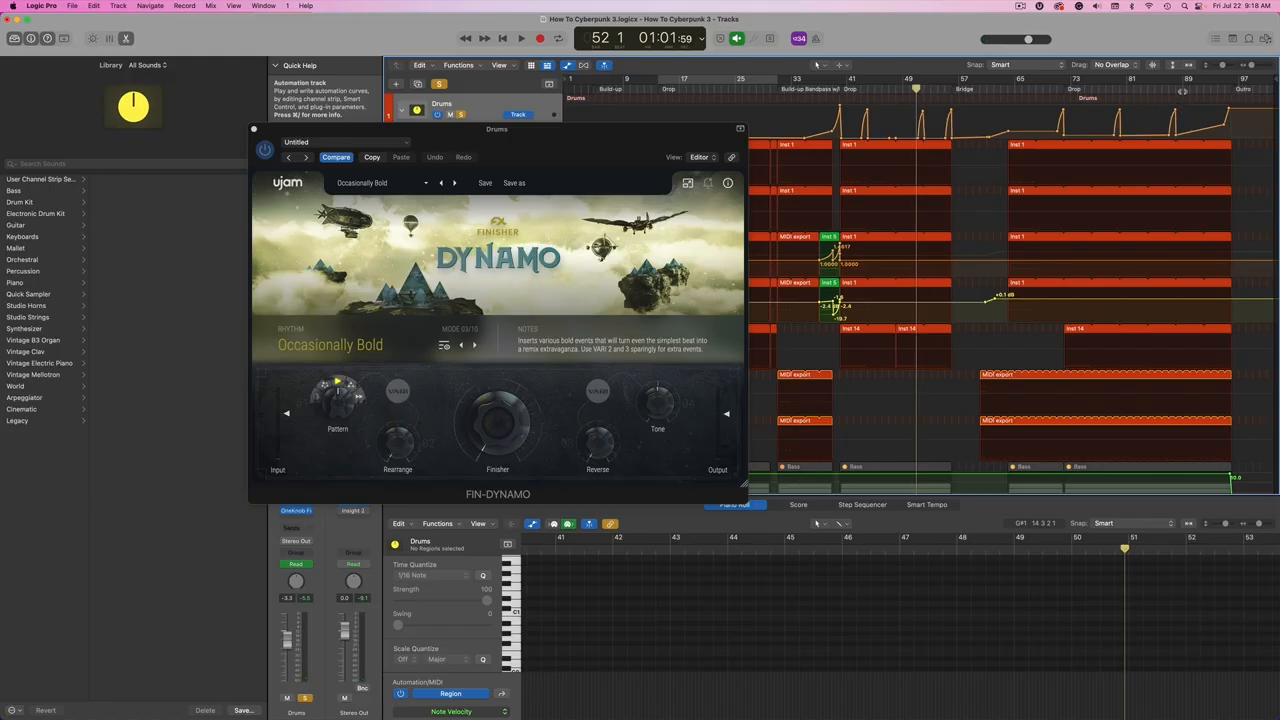
left_click(520, 38)
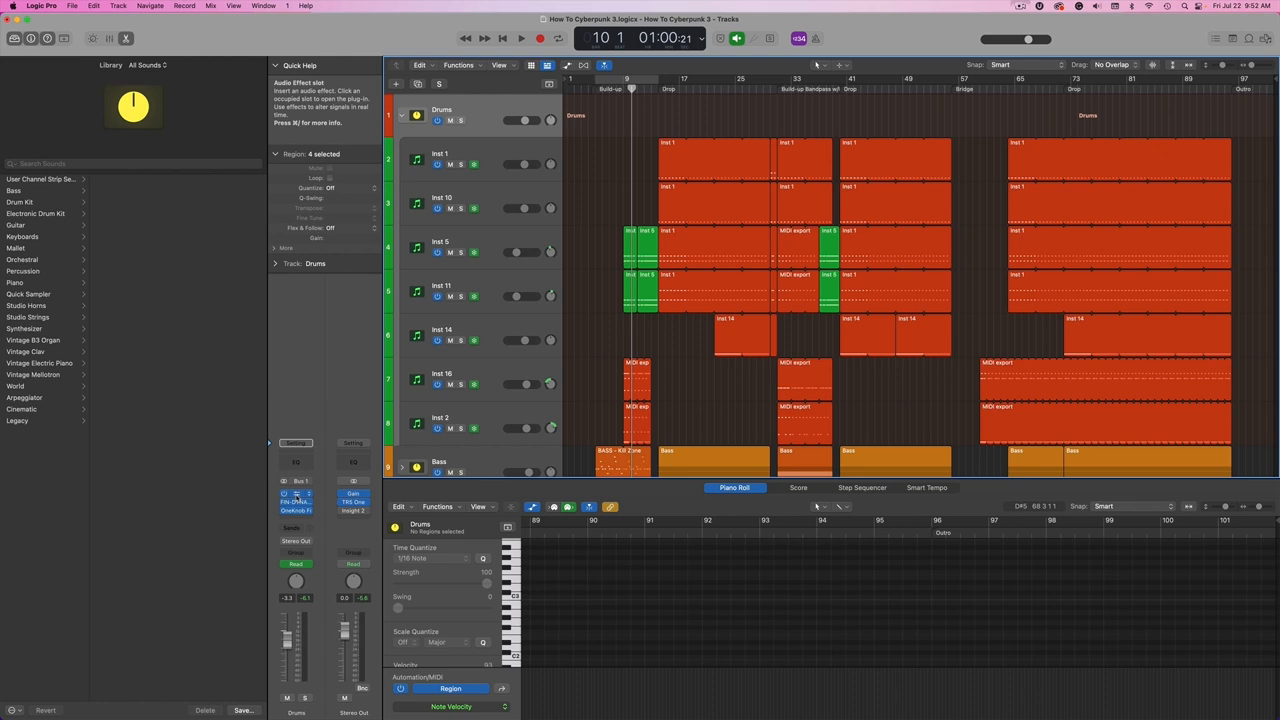
left_click(296, 492)
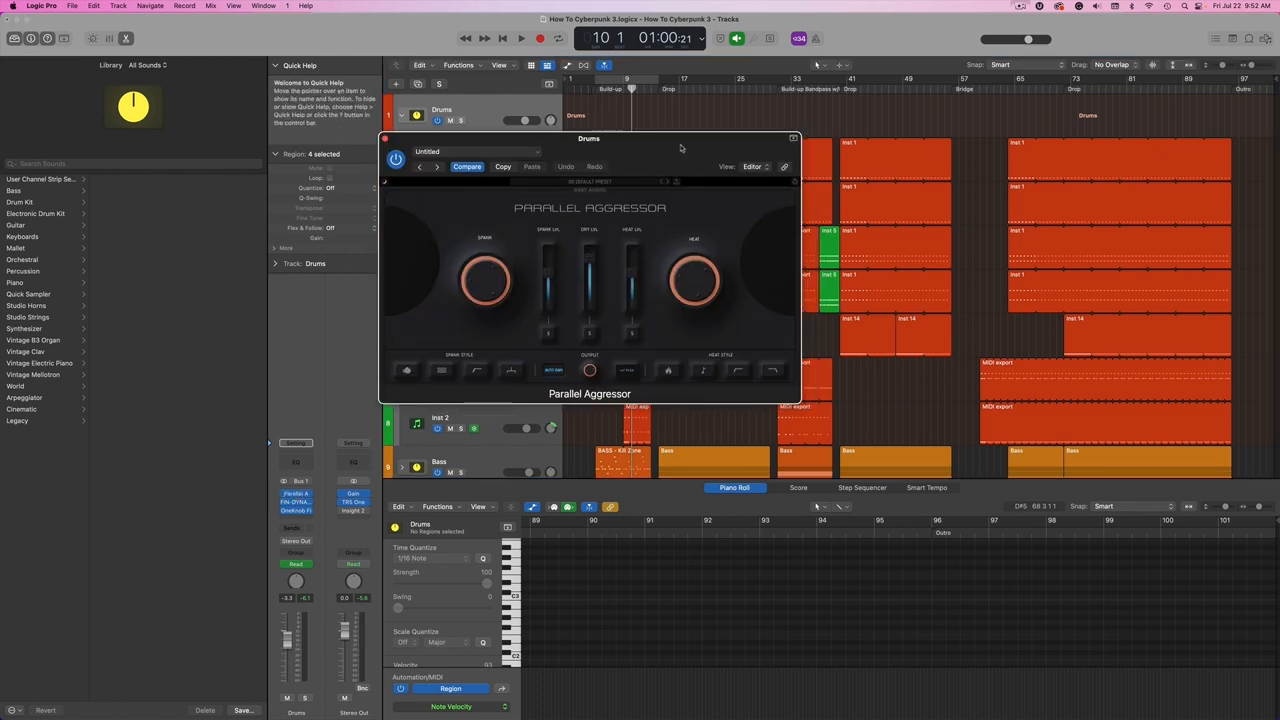
left_click_drag(588, 138, 454, 284)
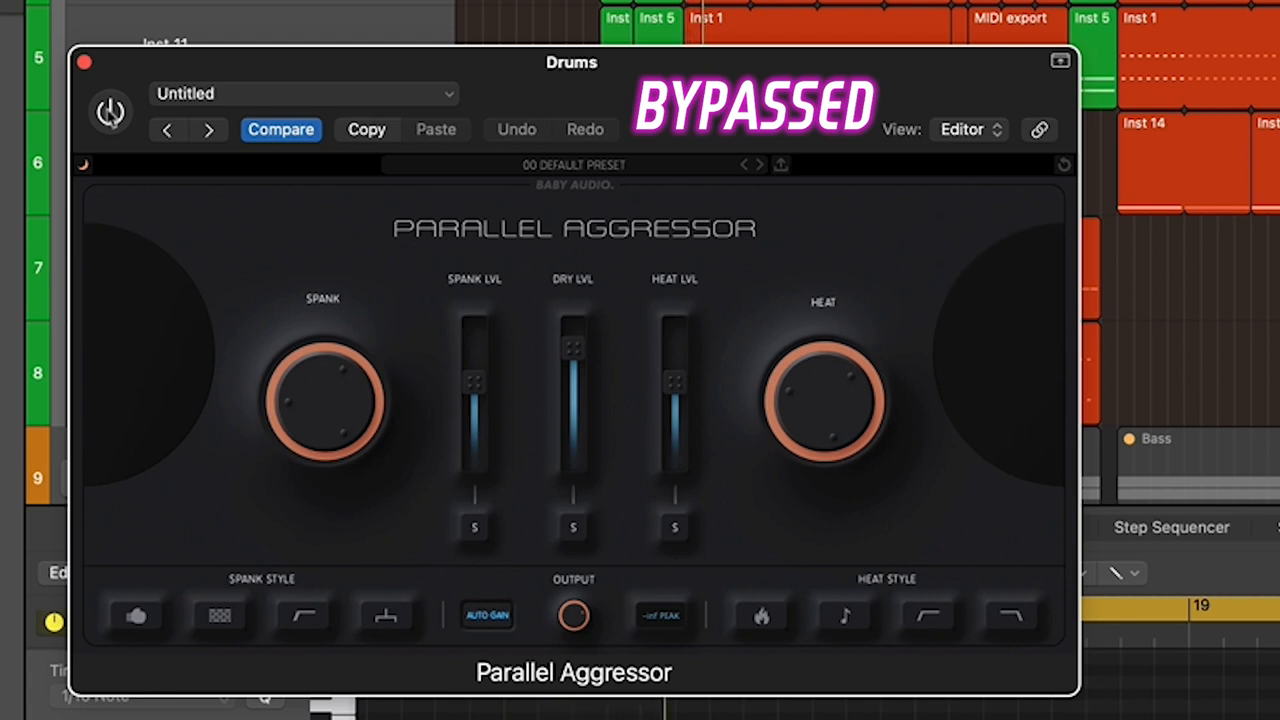
left_click(110, 110)
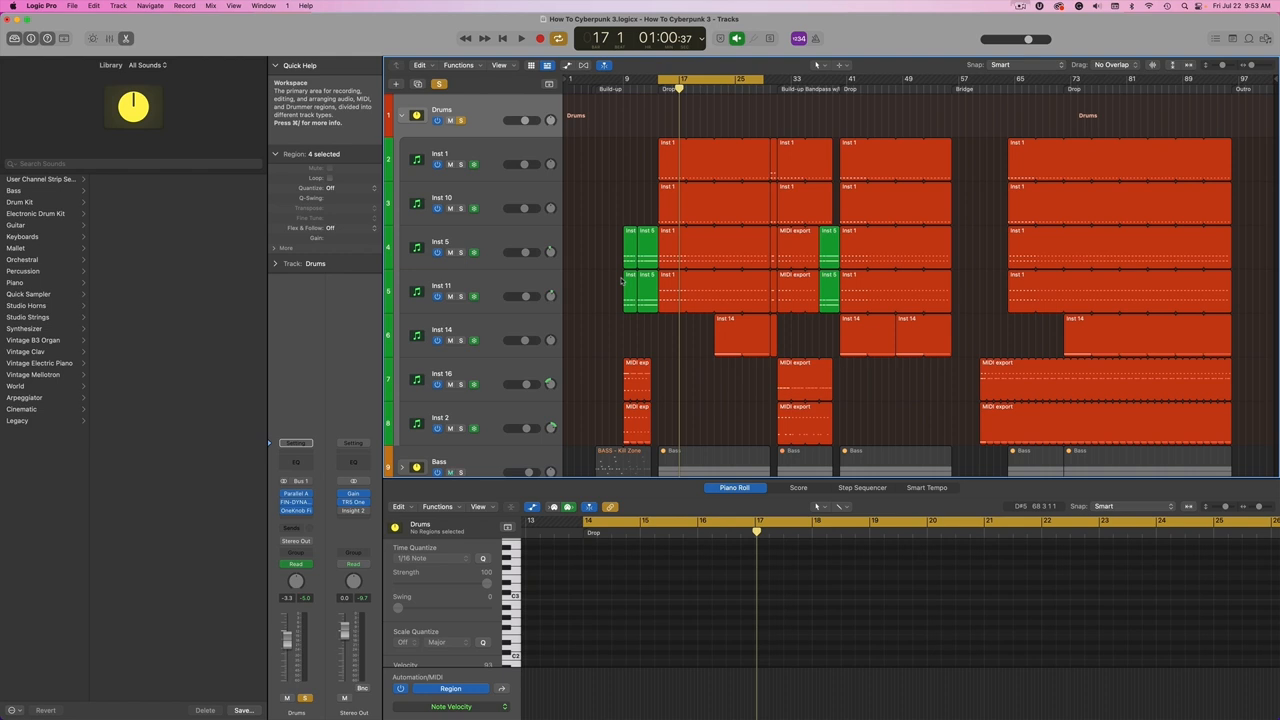
scroll("down", 3)
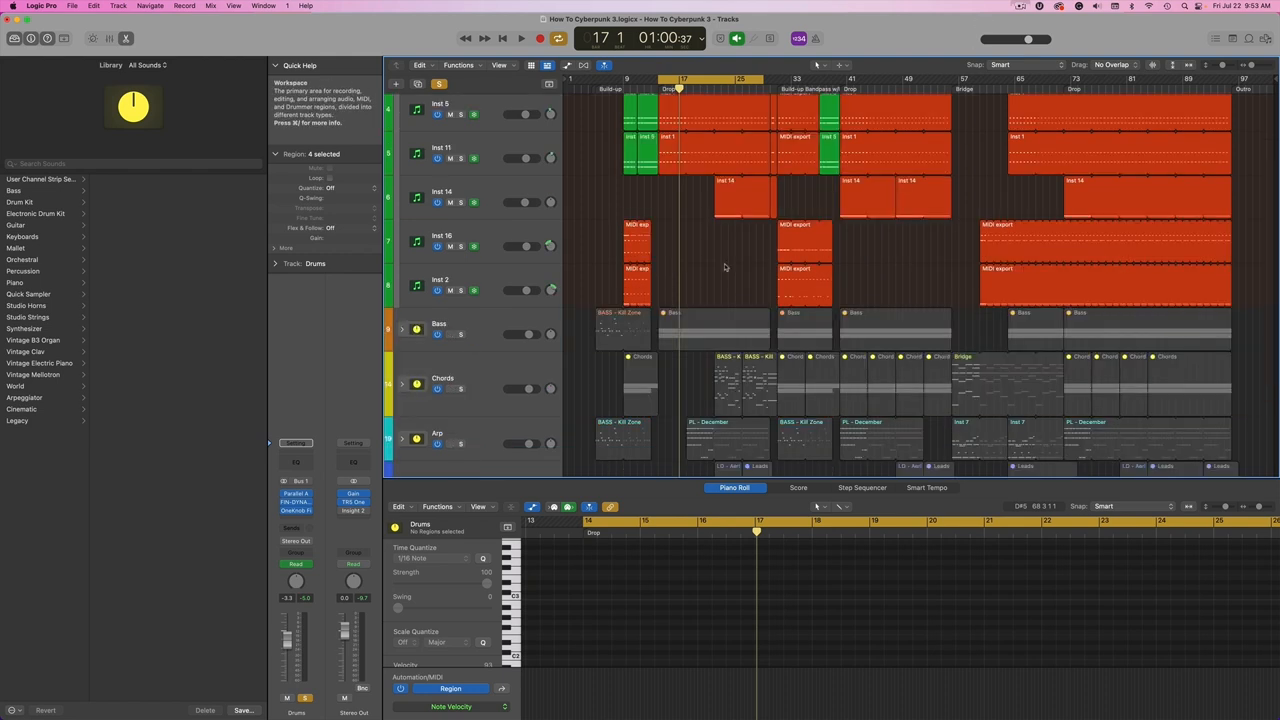